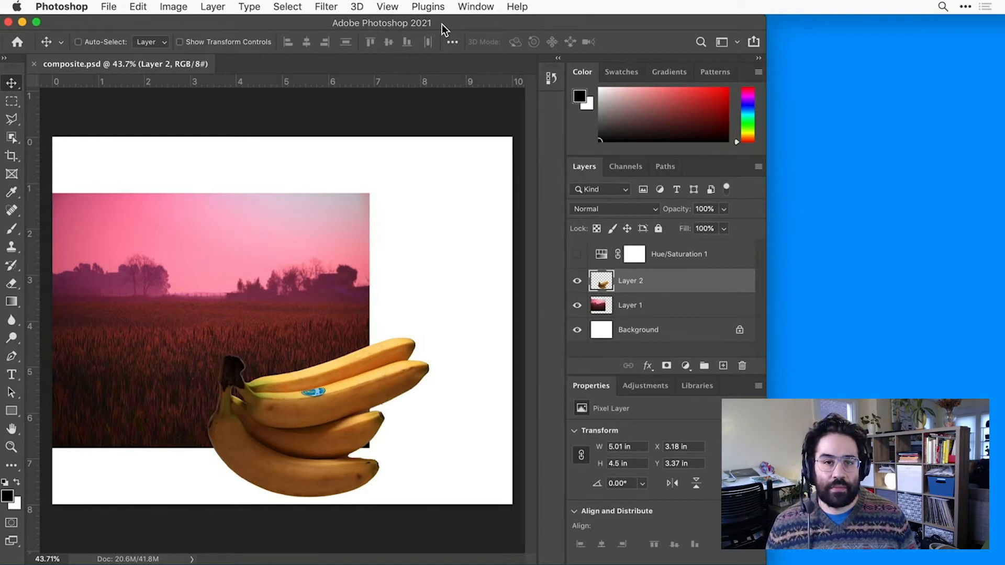
pyautogui.moveTo(287, 25)
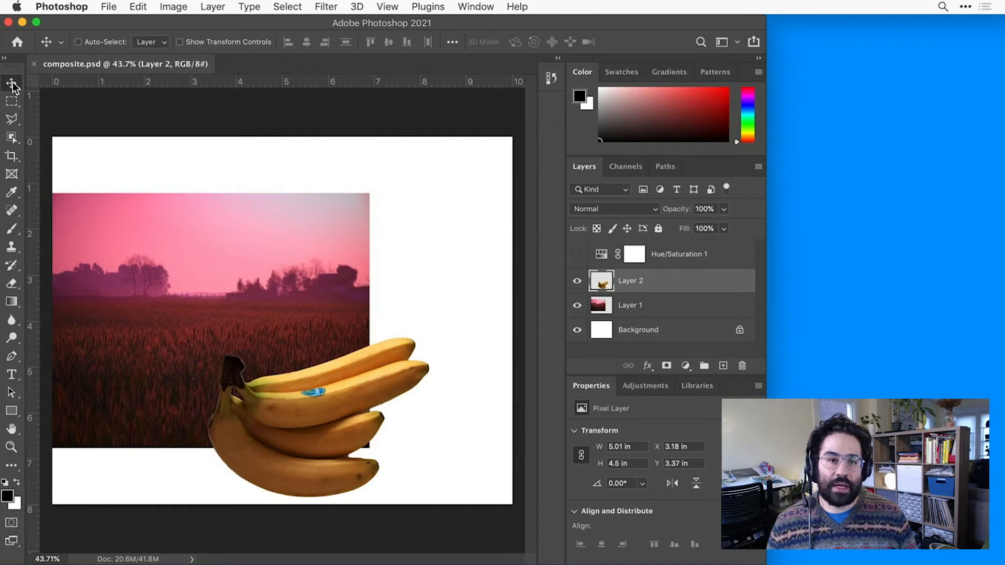
pyautogui.moveTo(12, 84)
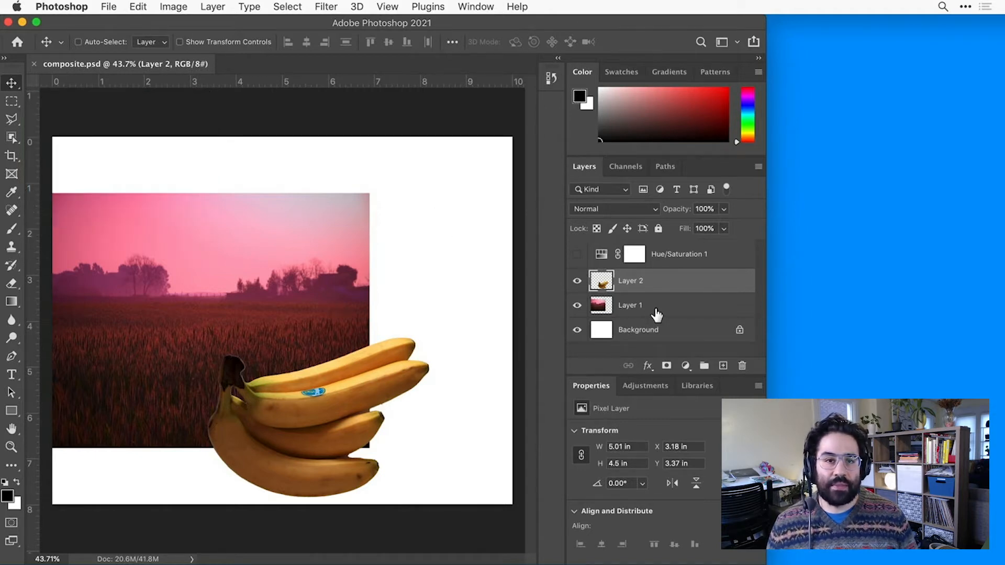
# Step: Make the landscape photo (Layer 1) the active layer instead of the bananas
pyautogui.click(631, 305)
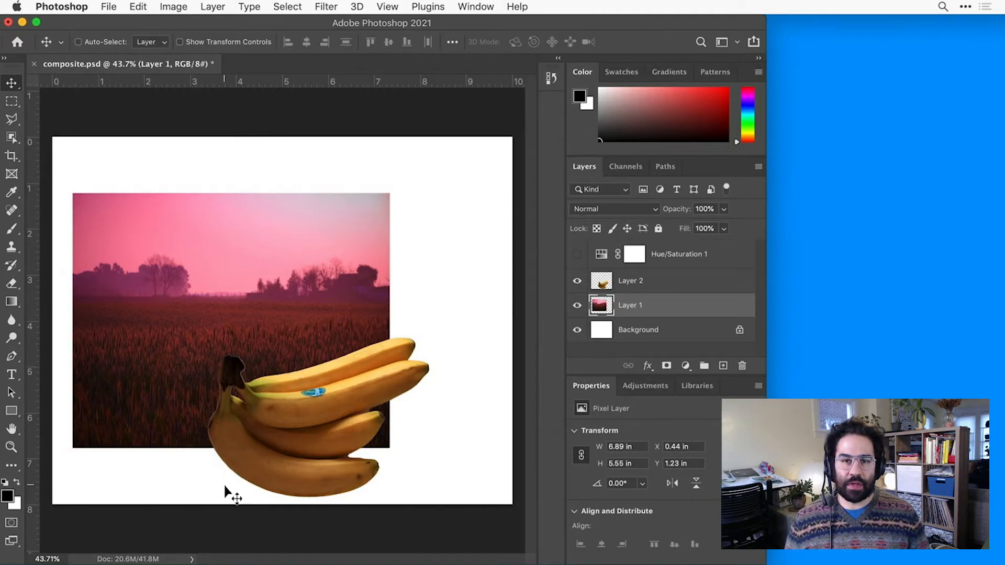
pyautogui.moveTo(381, 321)
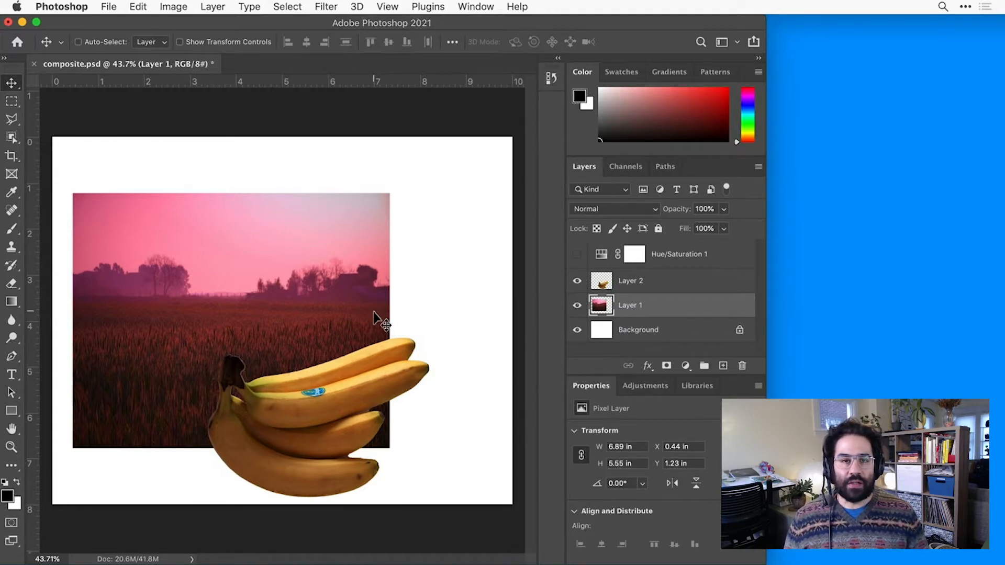
# Step: Toggle Smart Guides from the View > Show menu
pyautogui.click(388, 6)
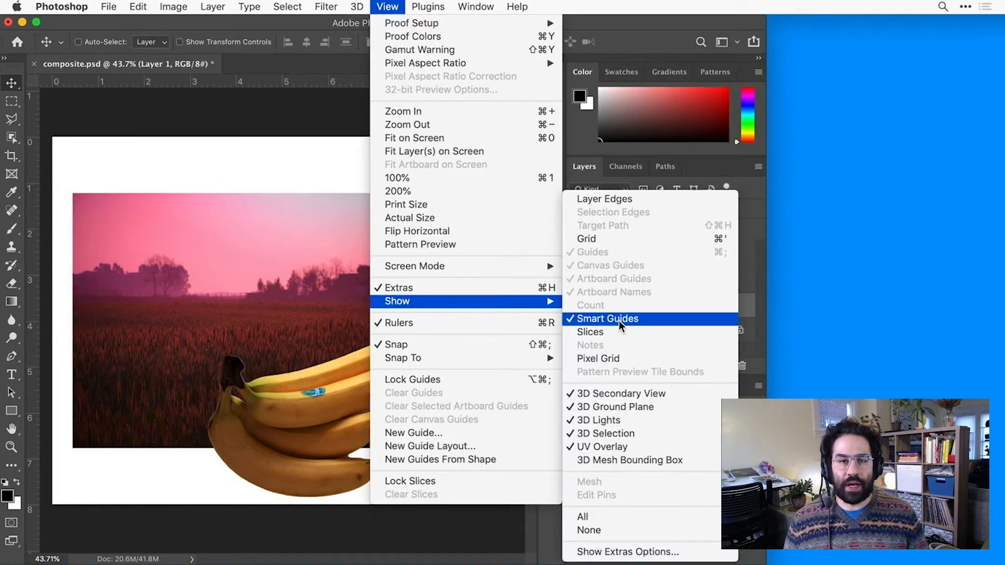
pyautogui.click(605, 319)
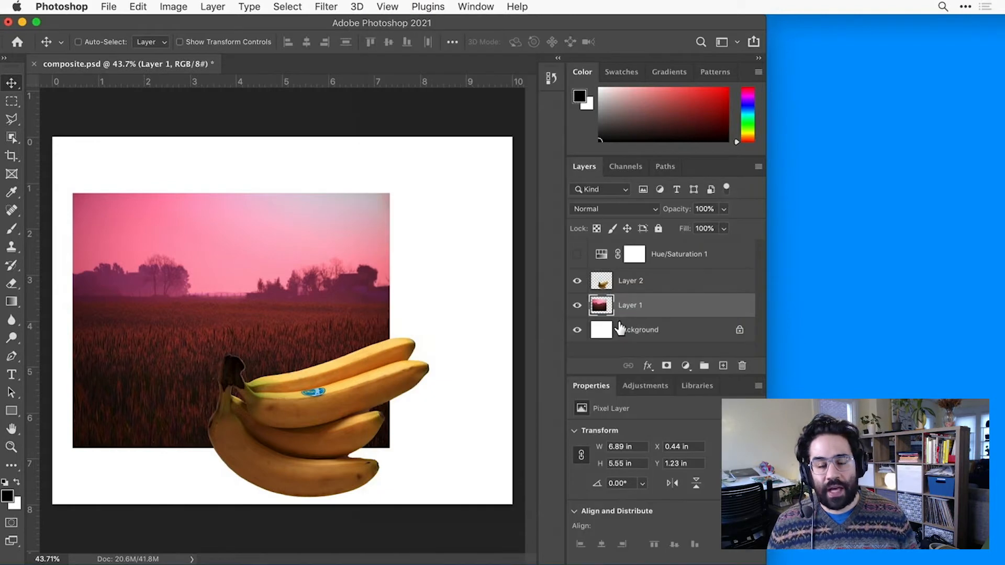
pyautogui.moveTo(503, 317)
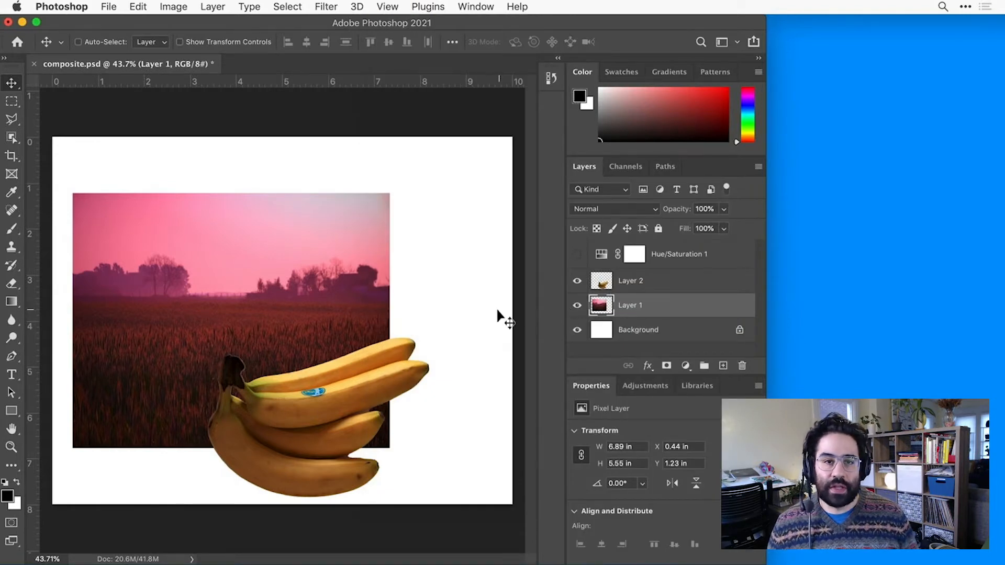
pyautogui.moveTo(446, 308)
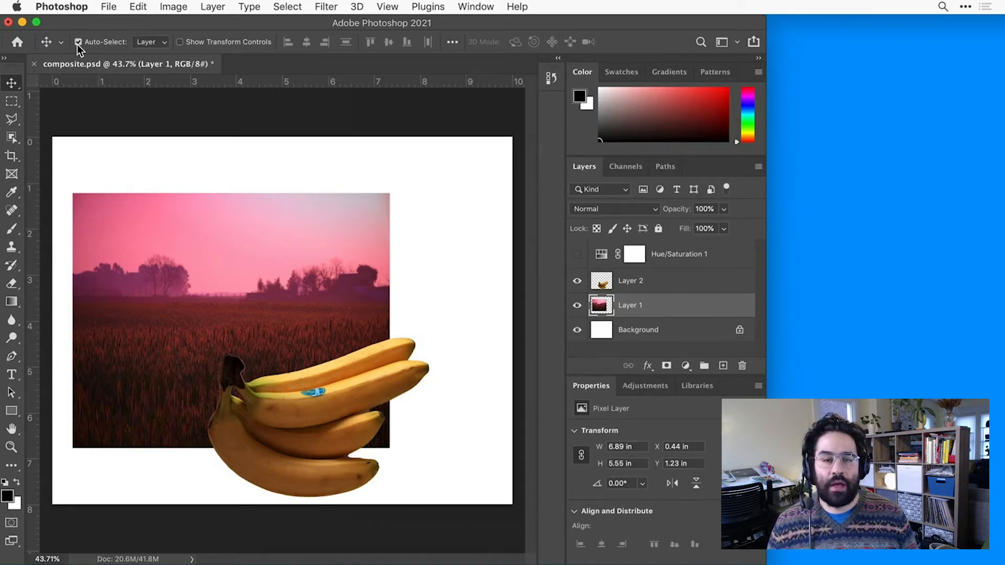
pyautogui.moveTo(287, 365)
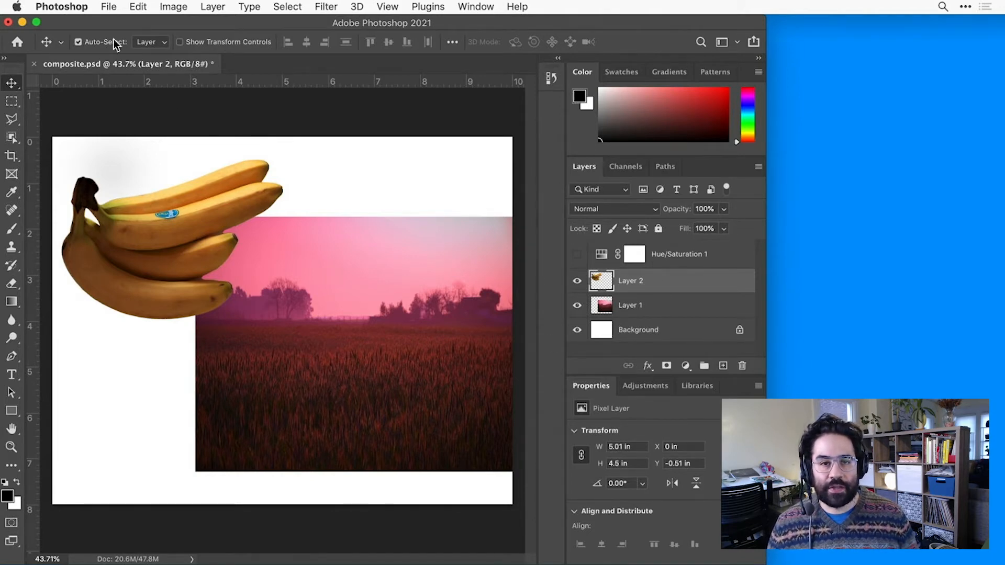
# Step: Start a Free Transform on the bananas layer from the Edit menu
pyautogui.click(137, 6)
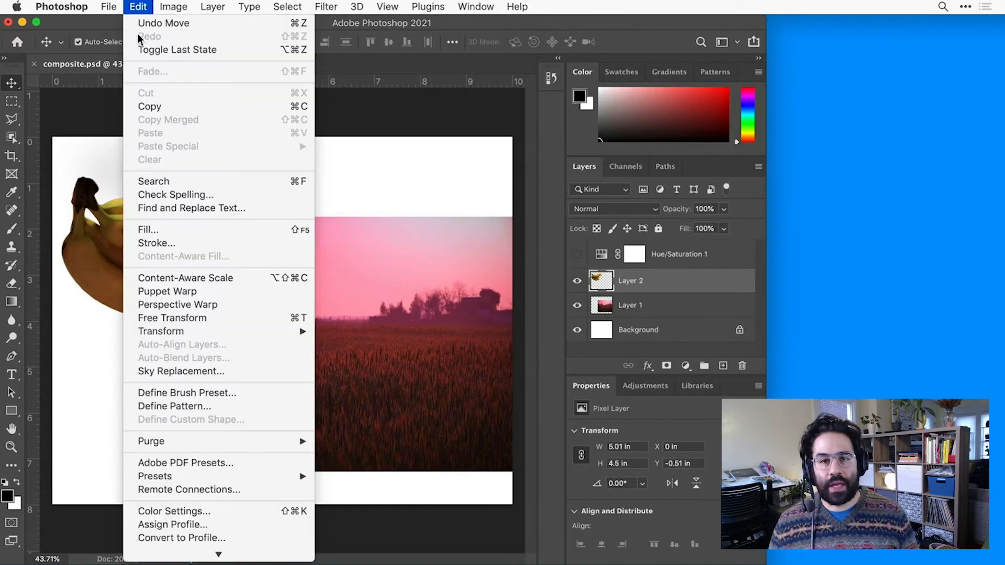
pyautogui.click(171, 318)
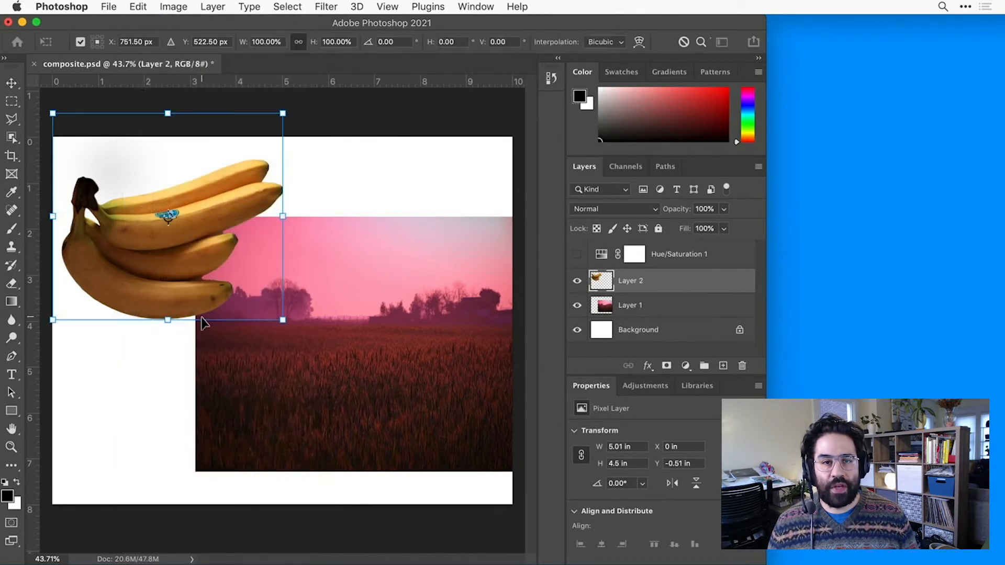
pyautogui.moveTo(269, 357)
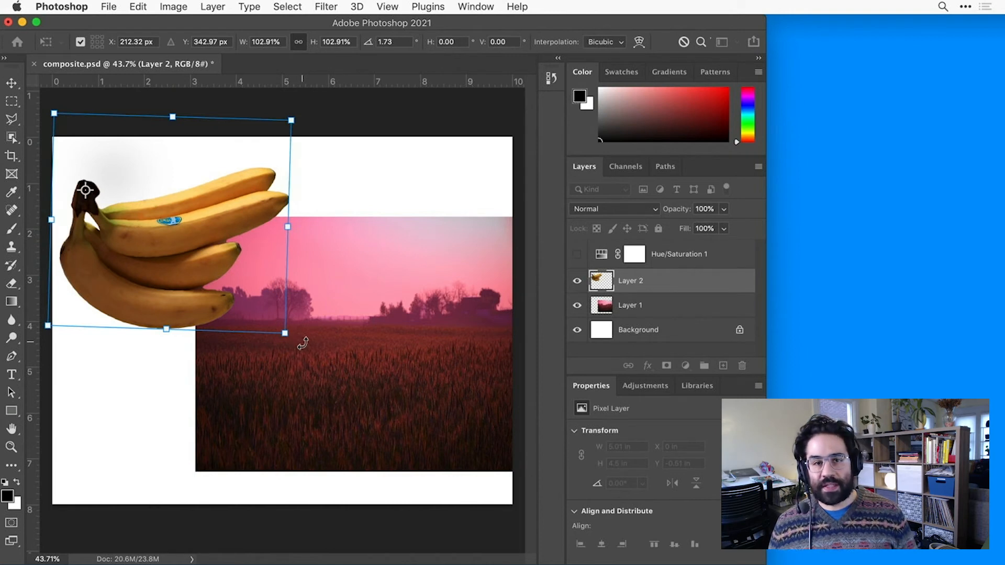
pyautogui.moveTo(298, 353)
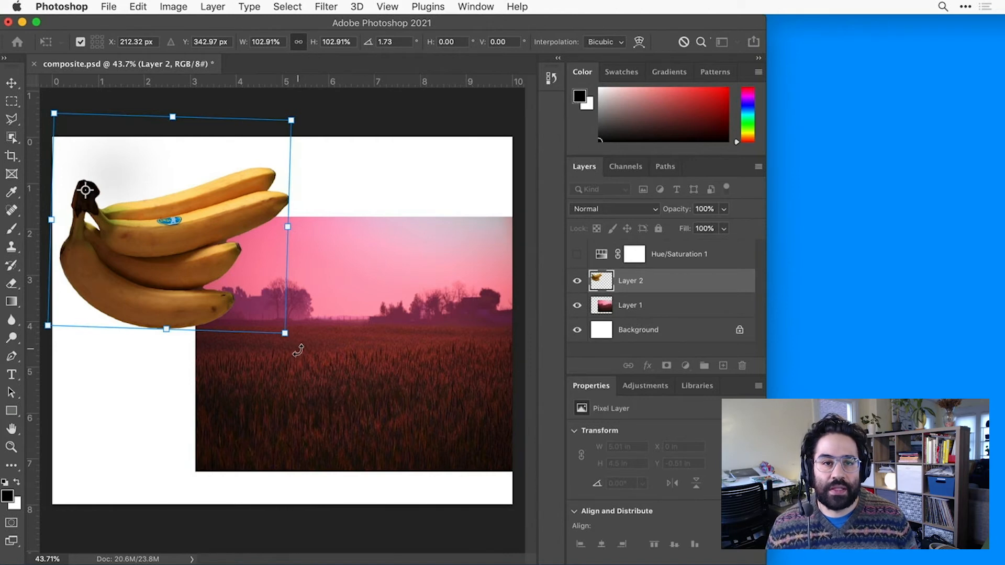
pyautogui.moveTo(102, 54)
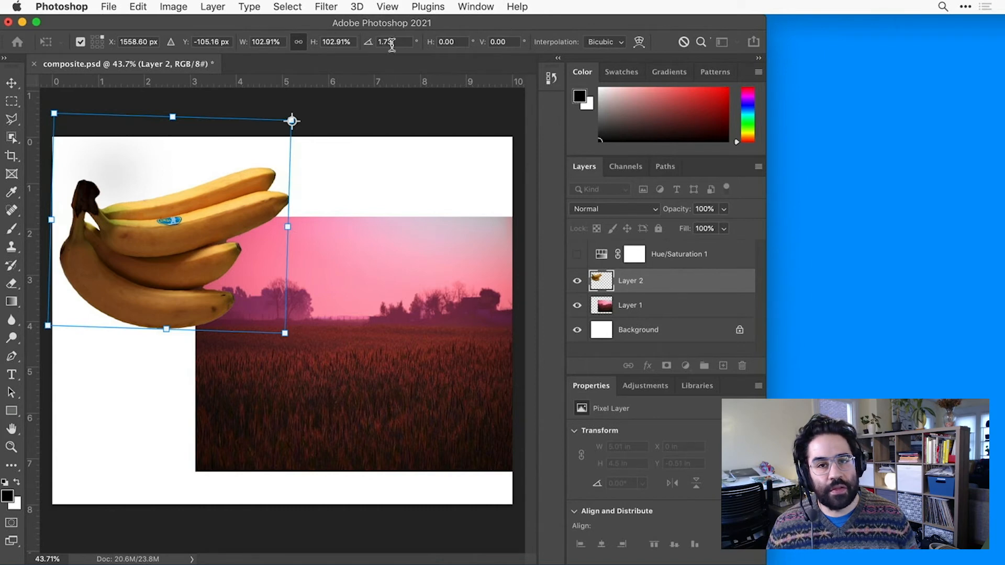
pyautogui.moveTo(393, 42)
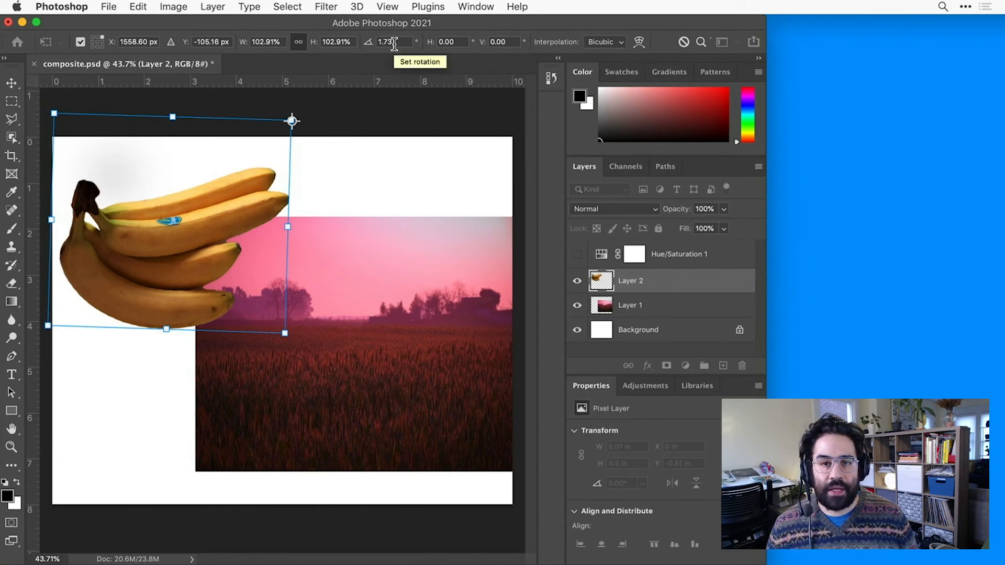
# Step: Tilt the bananas by 15 degrees, move them over the landscape's middle, and commit the transform
pyautogui.click(388, 42)
pyautogui.write('15')
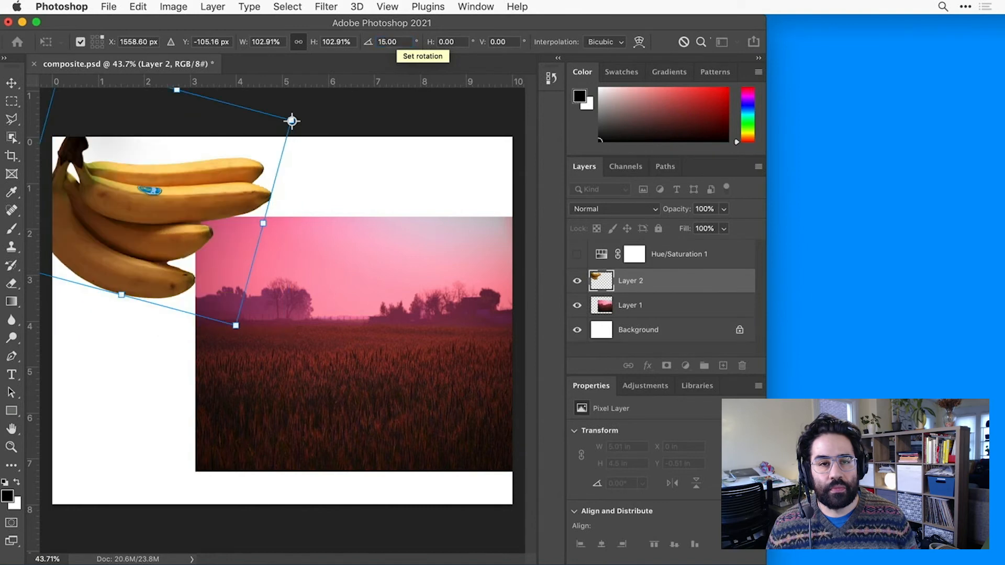
pyautogui.moveTo(346, 235)
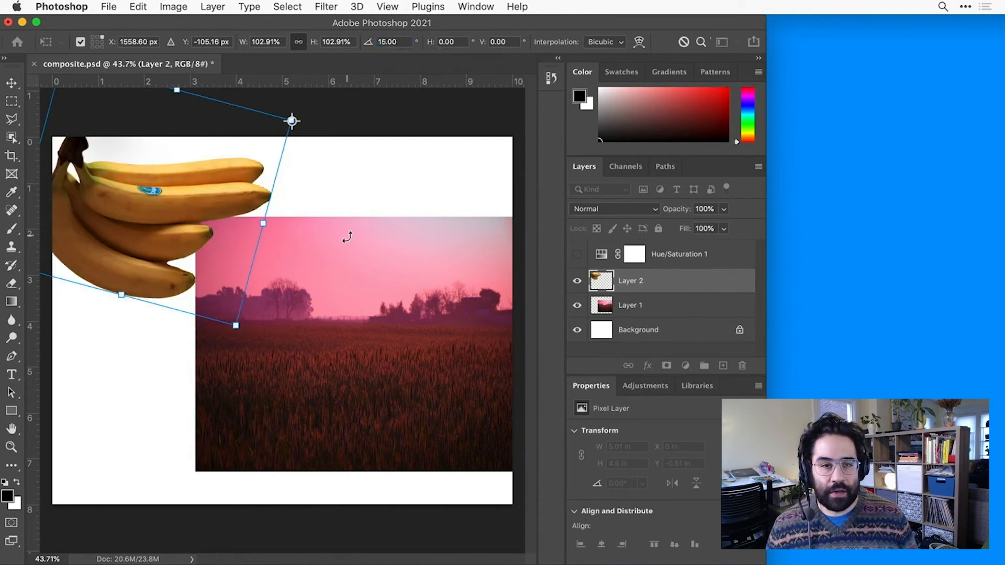
pyautogui.moveTo(292, 121); pyautogui.dragTo(301, 137)
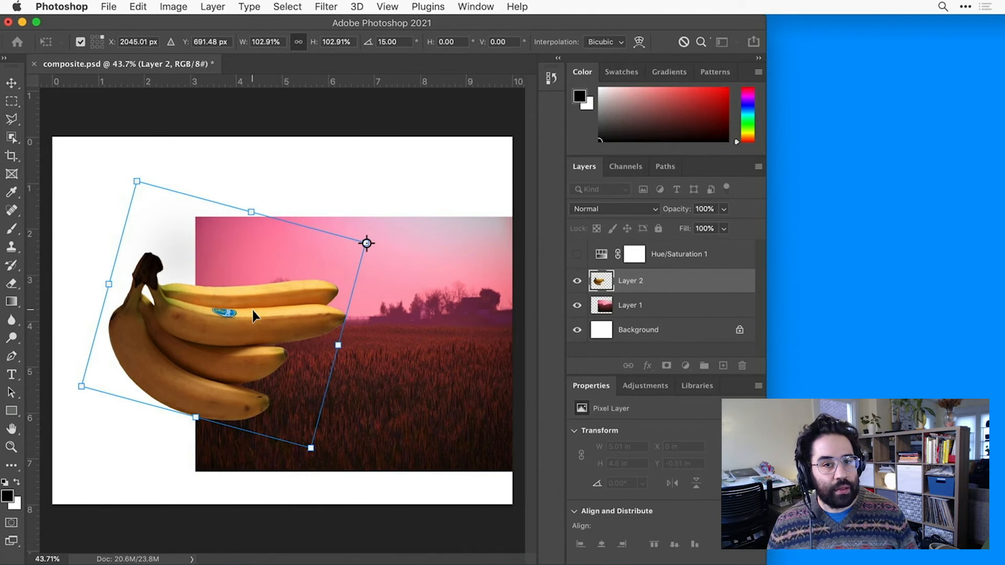
pyautogui.moveTo(261, 309)
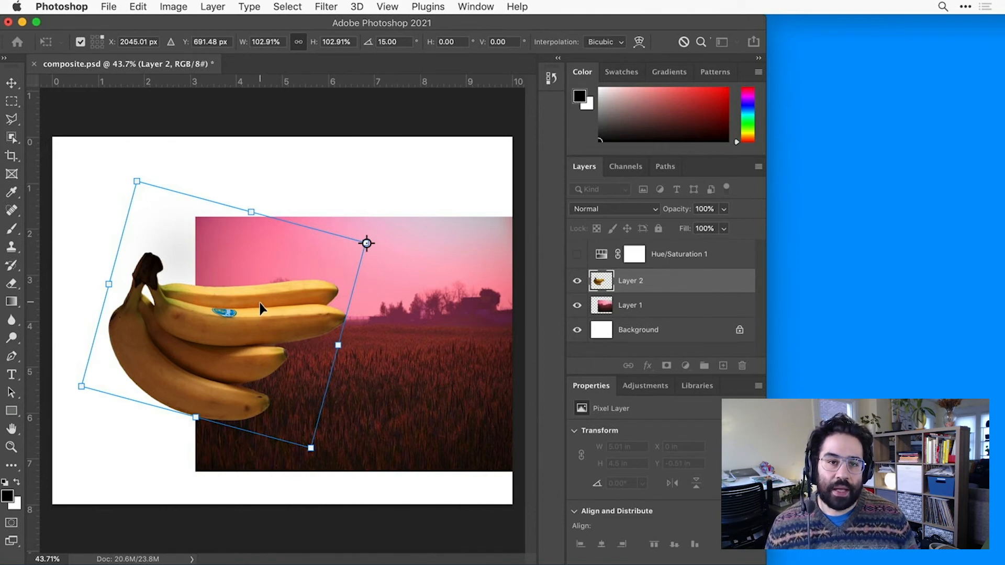
pyautogui.moveTo(151, 141)
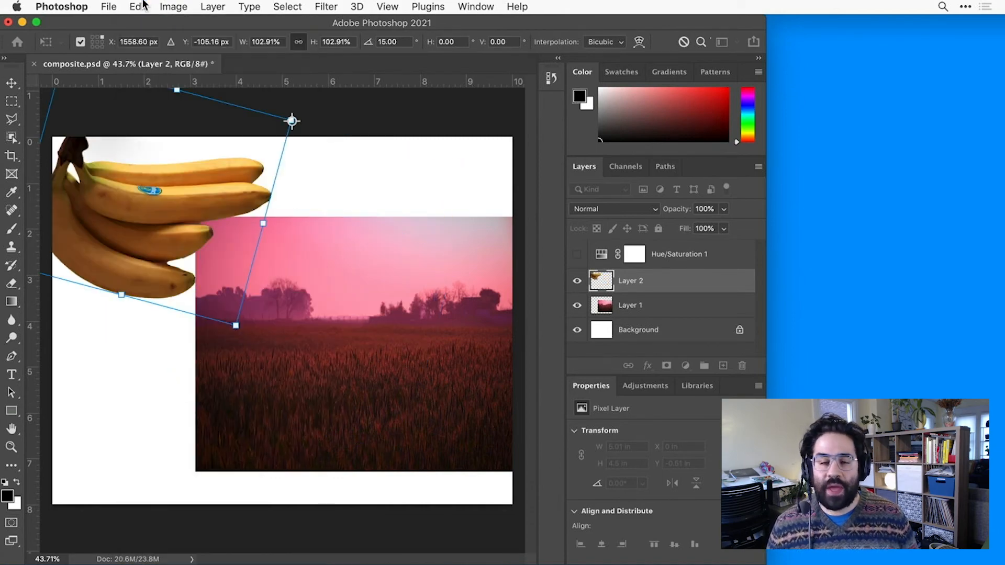
pyautogui.moveTo(205, 249)
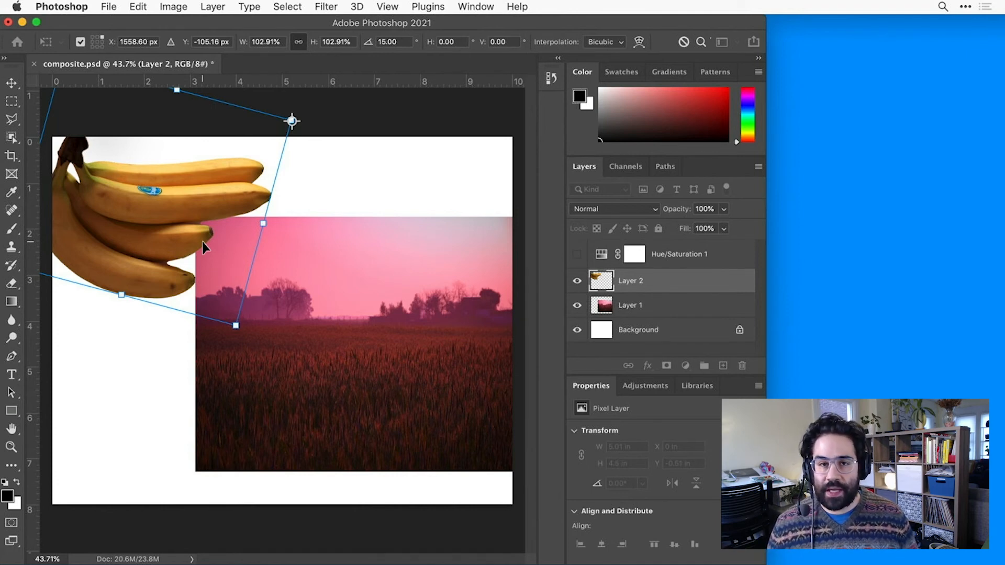
pyautogui.press('Return')
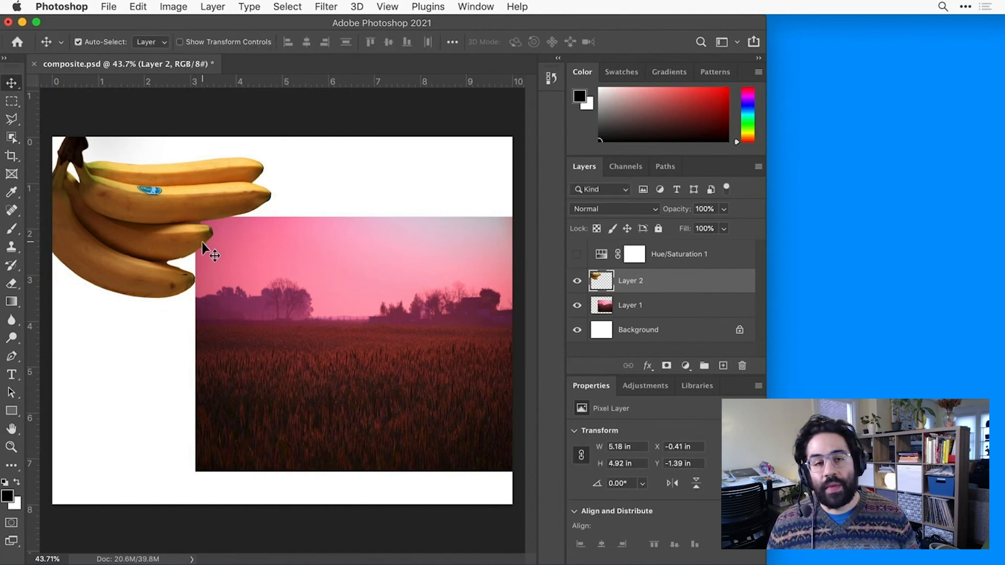
pyautogui.moveTo(280, 290)
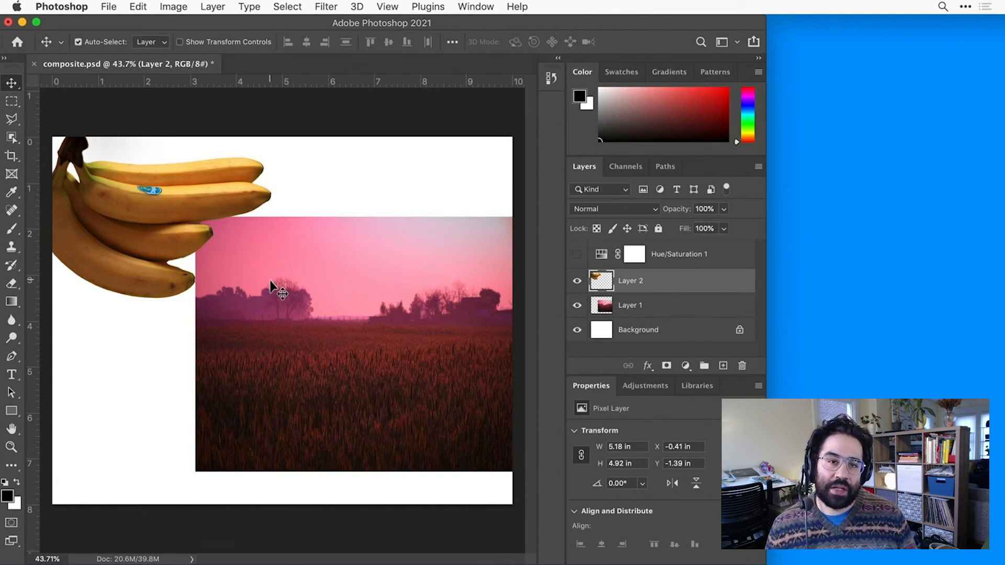
pyautogui.moveTo(181, 195)
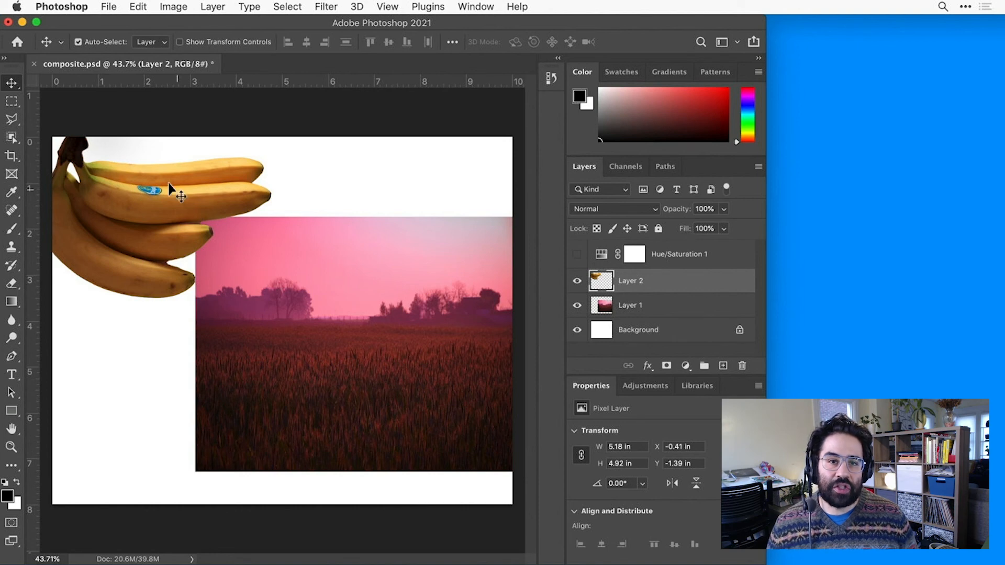
pyautogui.moveTo(182, 50)
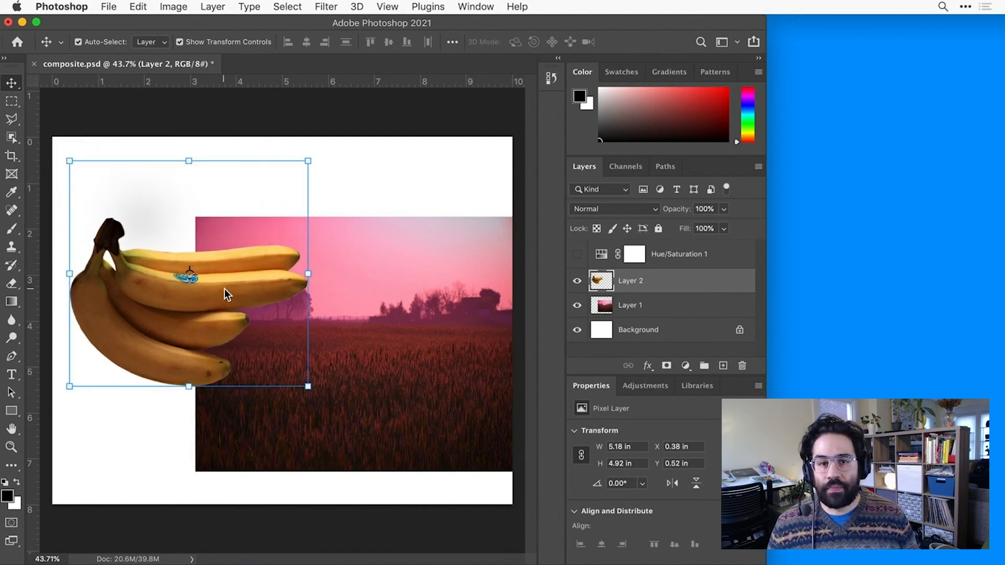
pyautogui.moveTo(307, 159)
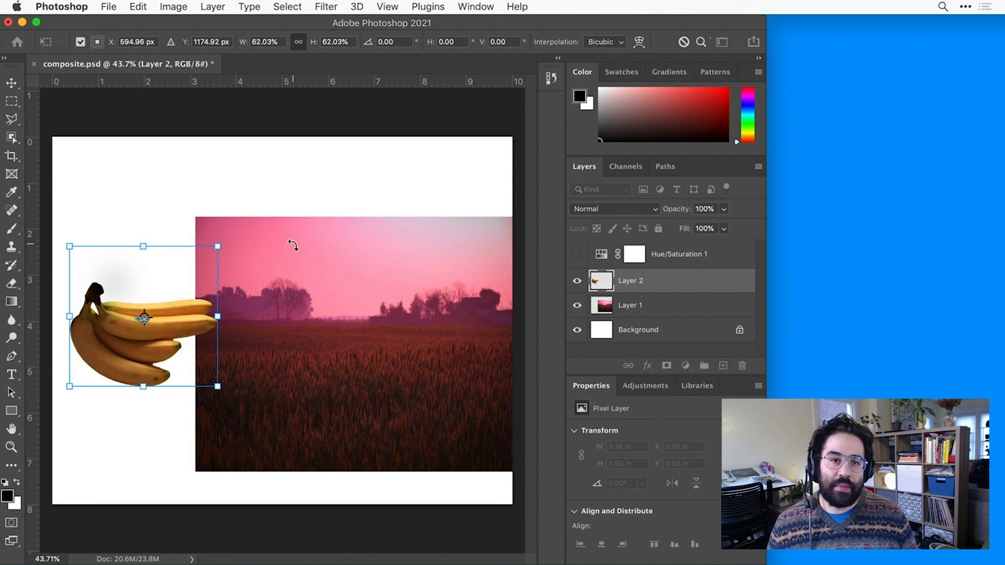
# Step: Commit the bananas at 62% size, then begin transforming the landscape layer
pyautogui.click(641, 305)
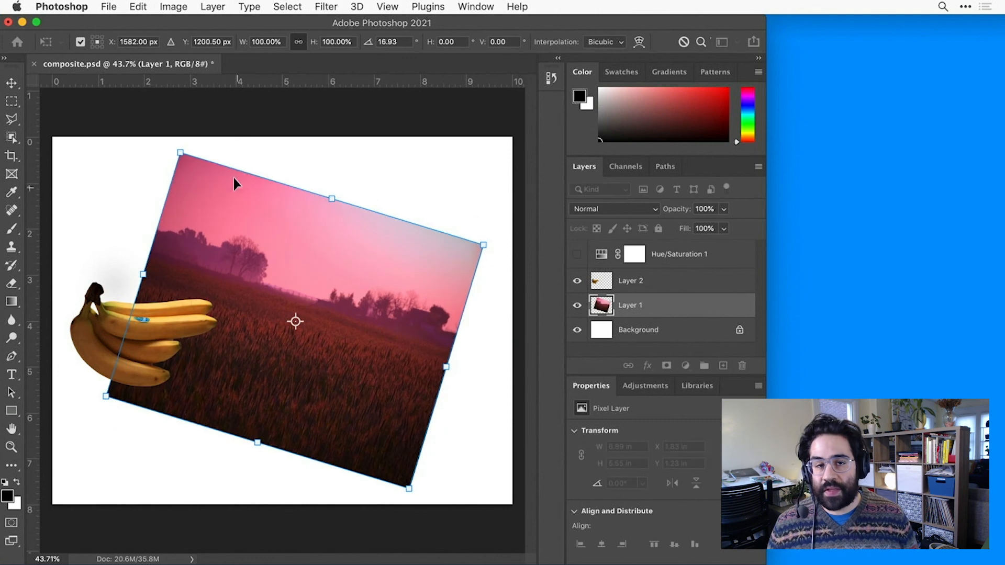
pyautogui.click(138, 7)
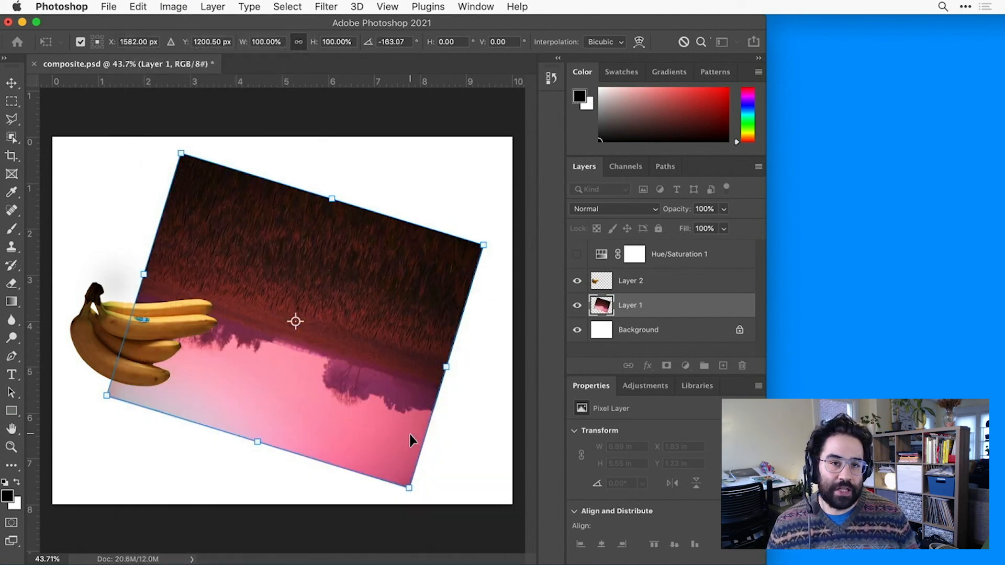
pyautogui.moveTo(462, 419)
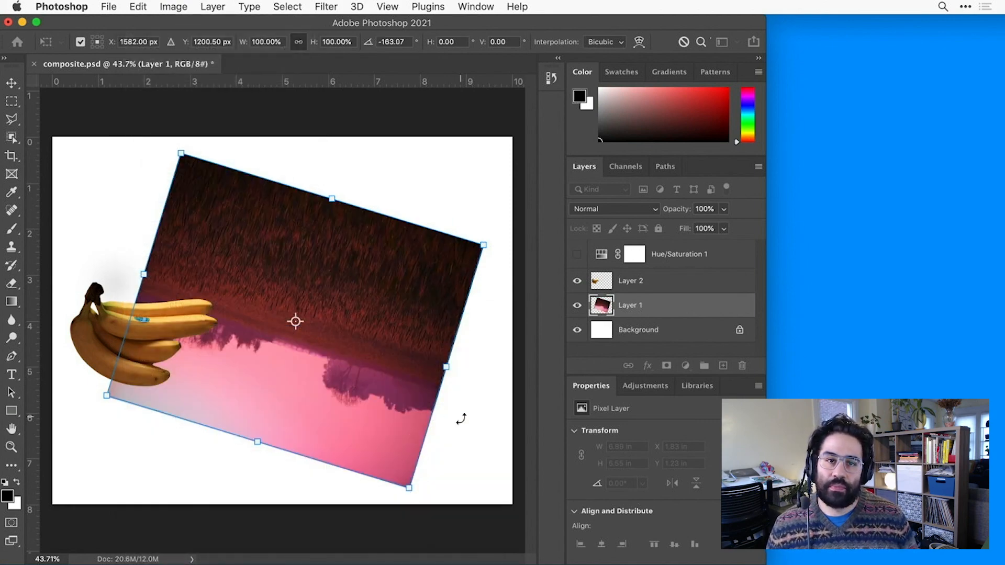